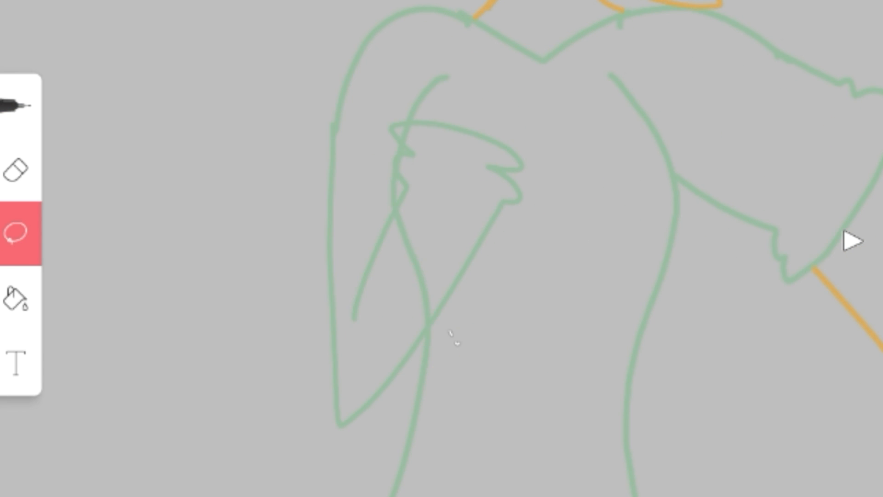
Step: Bucket-fill the jersey green, skin and hair orange, then switch to white for the sleeve stripes
left_click(17, 106)
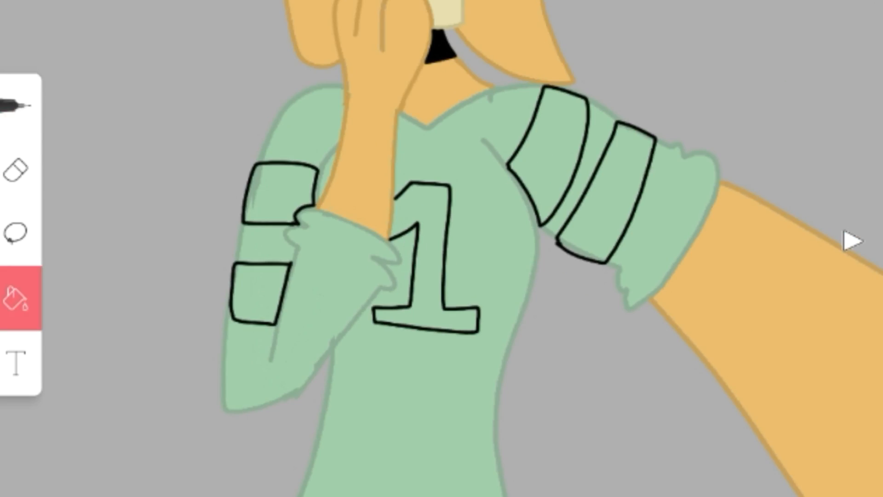
left_click(22, 298)
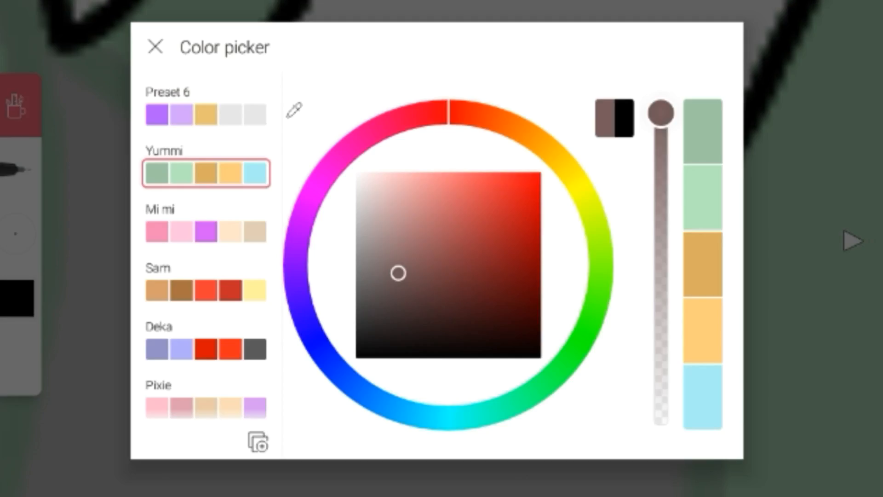
left_click(154, 46)
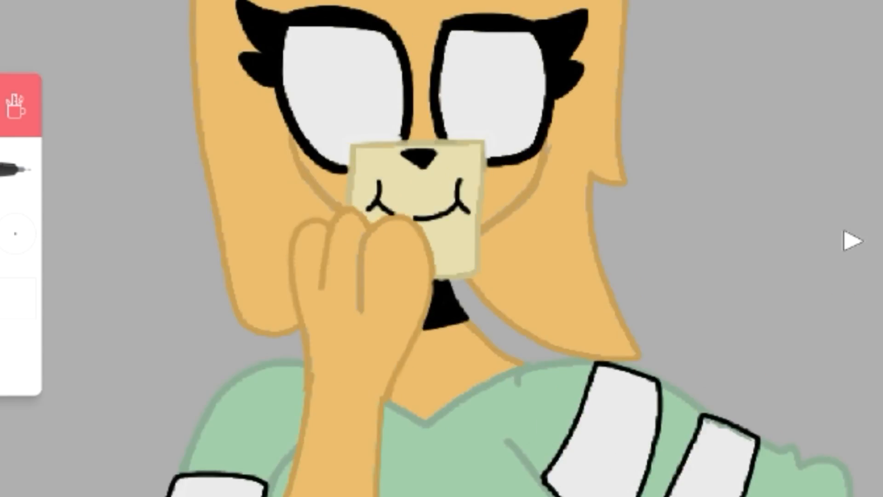